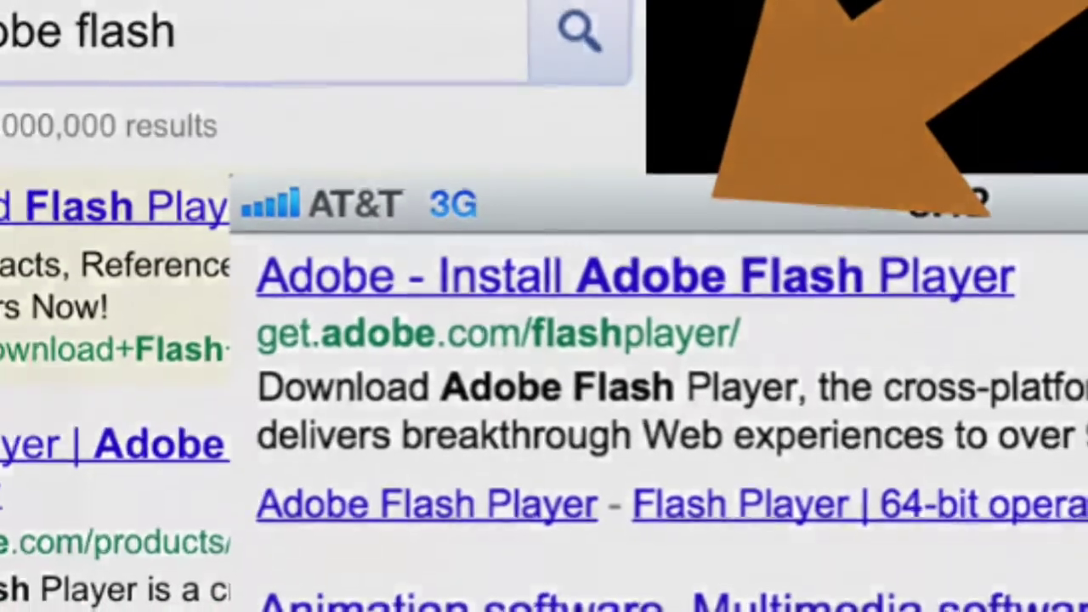
- Start the Flash Player 11 download from Adobe's install page via Download now
left_click(633, 275)
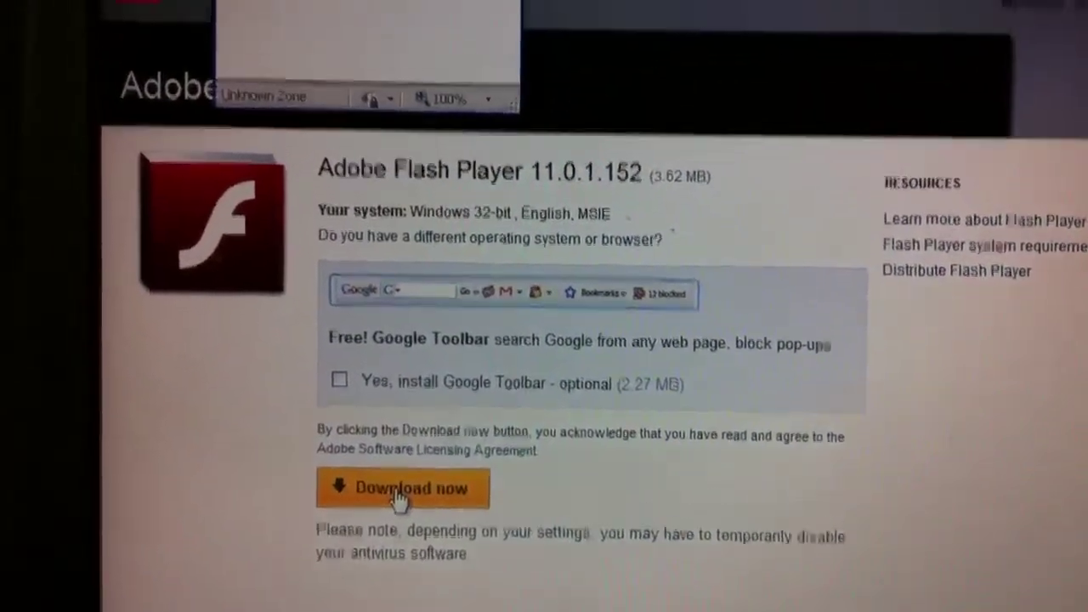
left_click(402, 487)
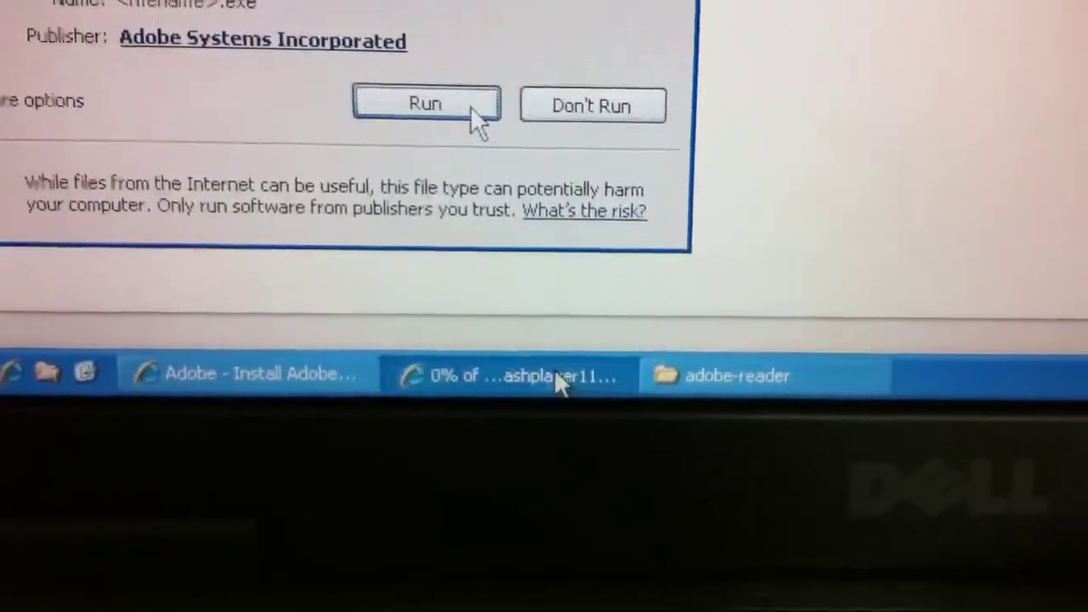
- Run past the warning, choose Save, and browse up to the software folder
left_click(425, 104)
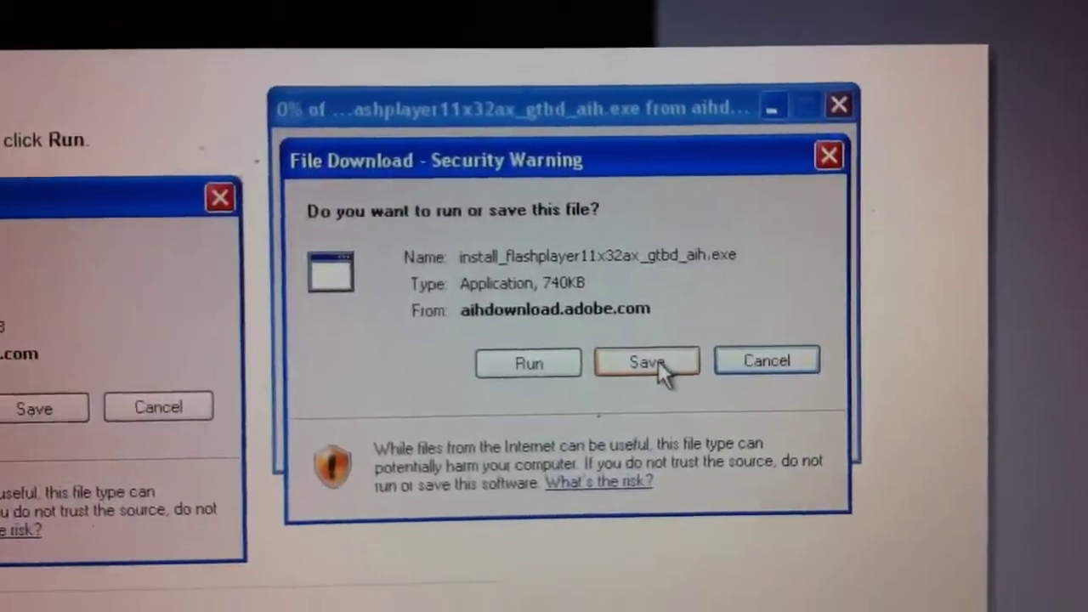
left_click(646, 361)
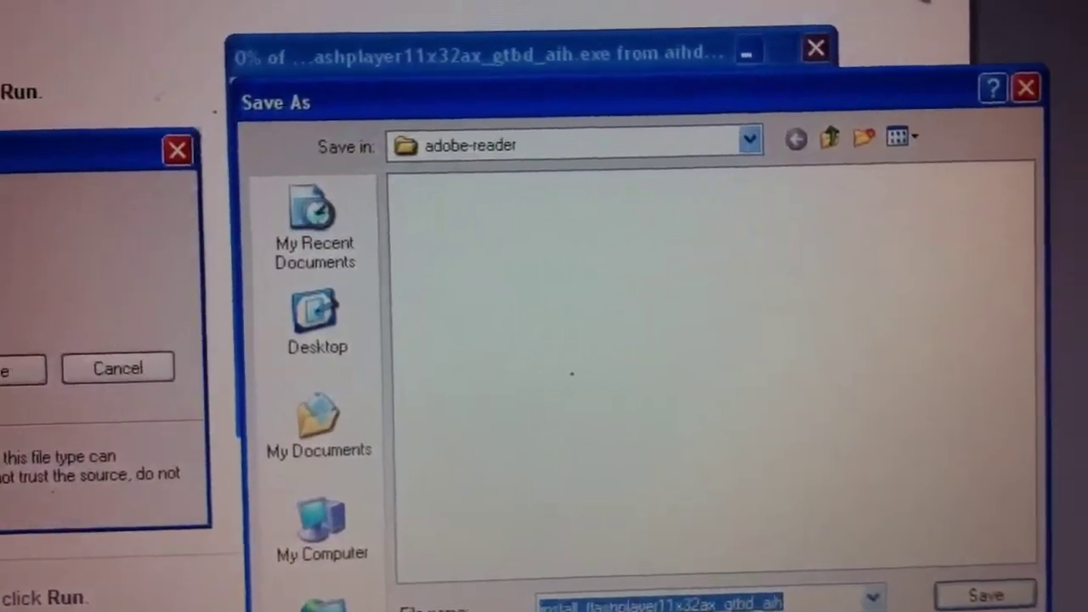
left_click(830, 140)
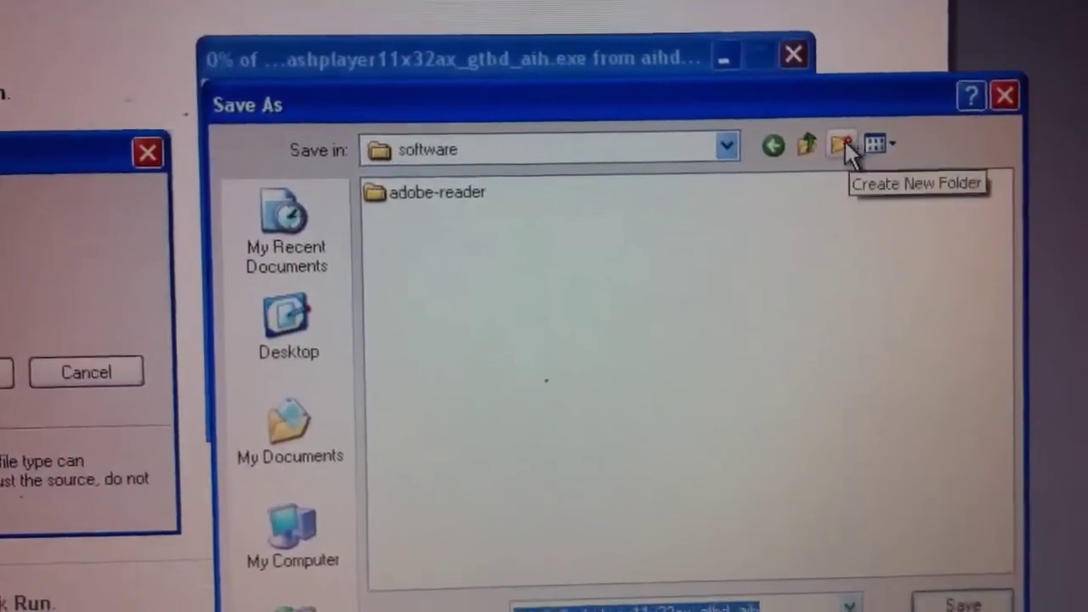
- Create an adobe-flash folder inside software and save the installer into it
left_click(842, 143)
type("adobe-f")
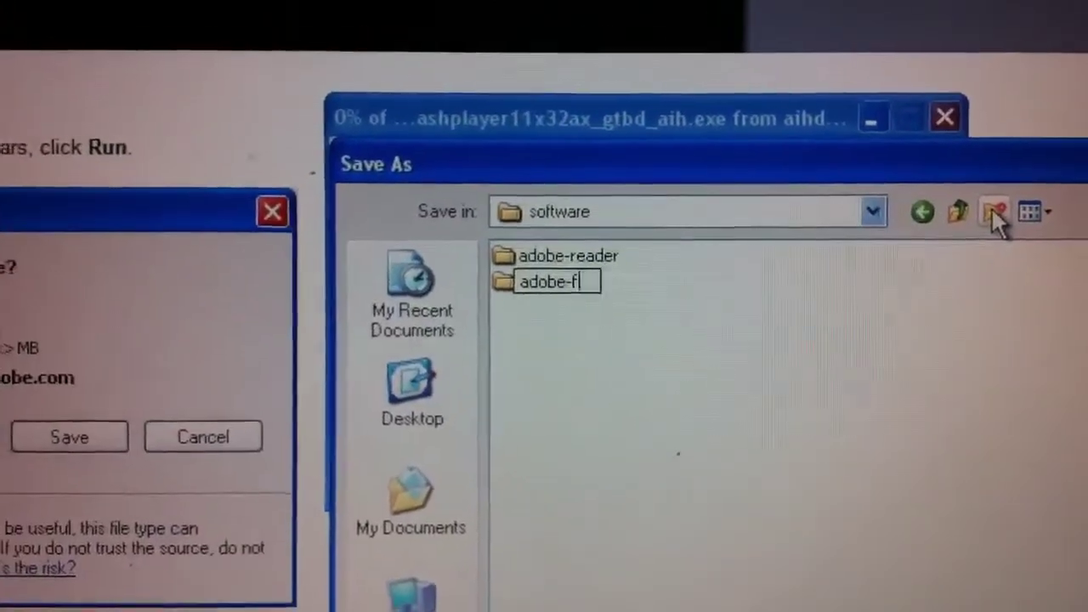
type("lash")
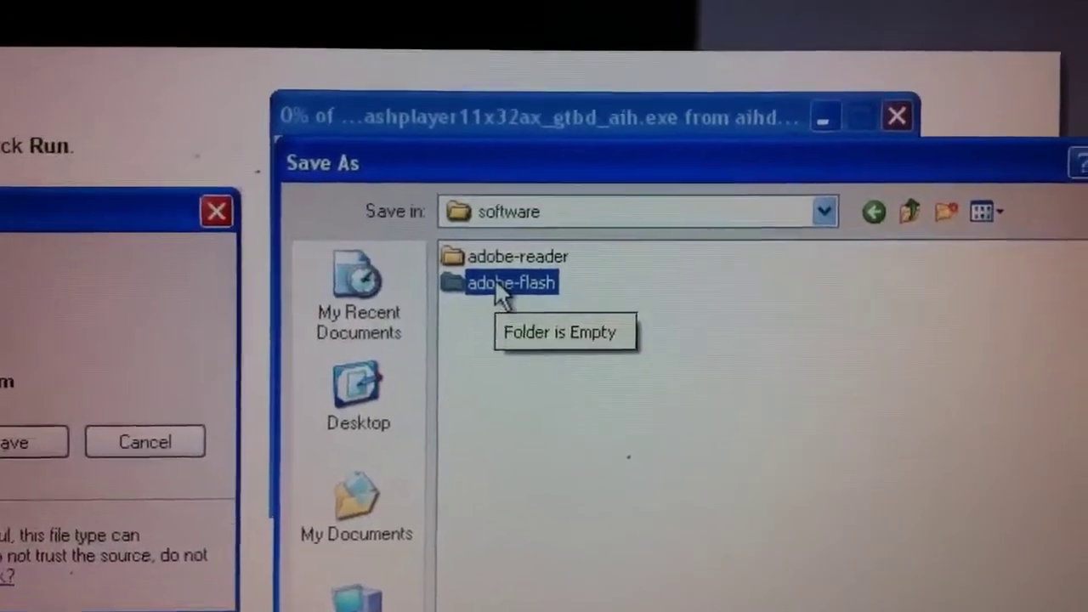
double_click(510, 282)
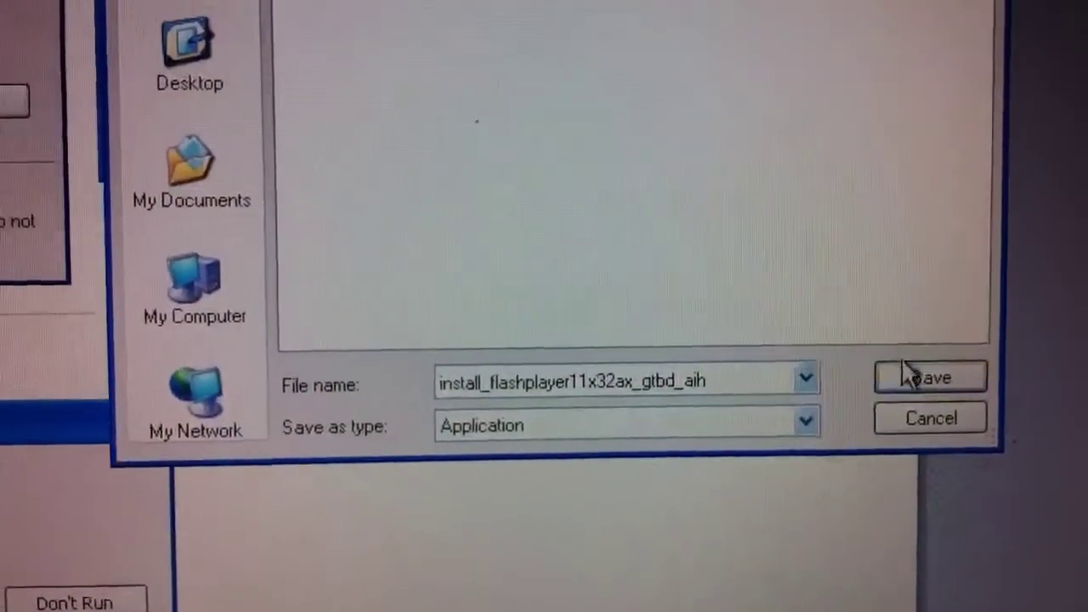
left_click(930, 378)
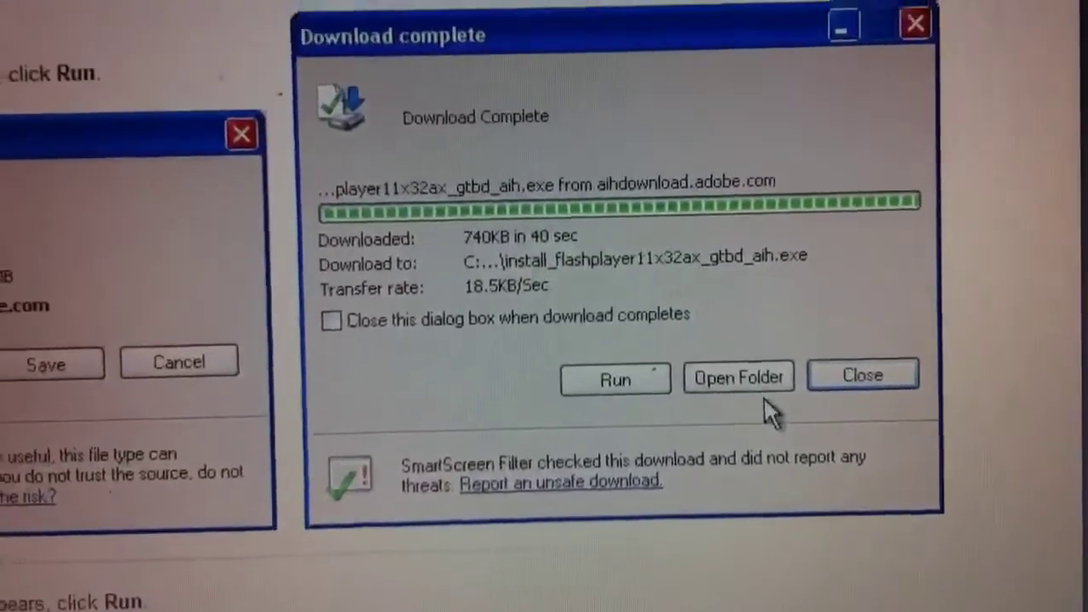
- Run the downloaded Flash installer and confirm the security warning
left_click(861, 376)
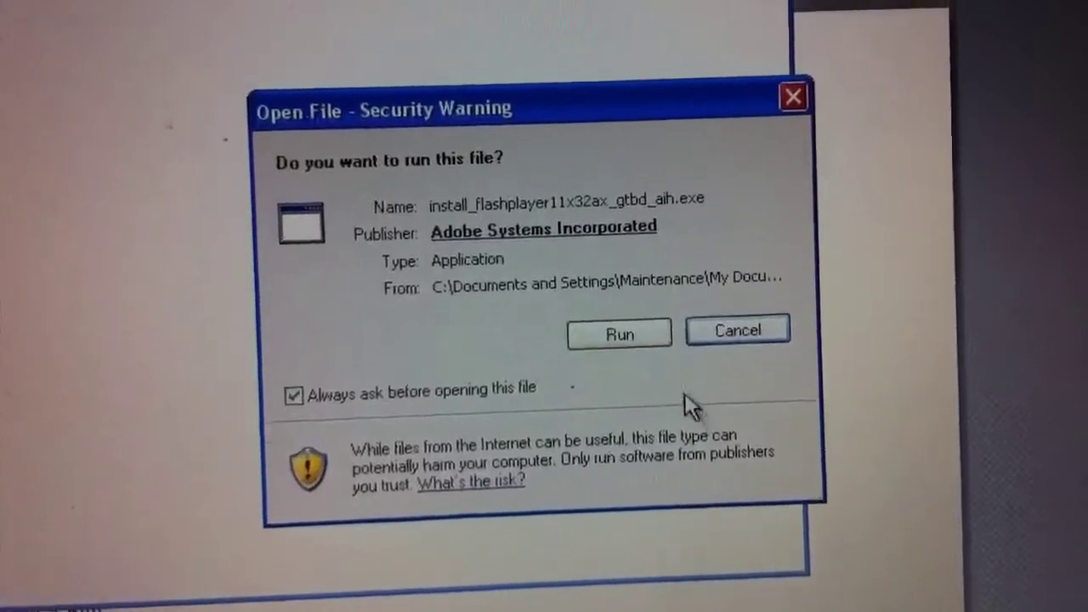
left_click(619, 332)
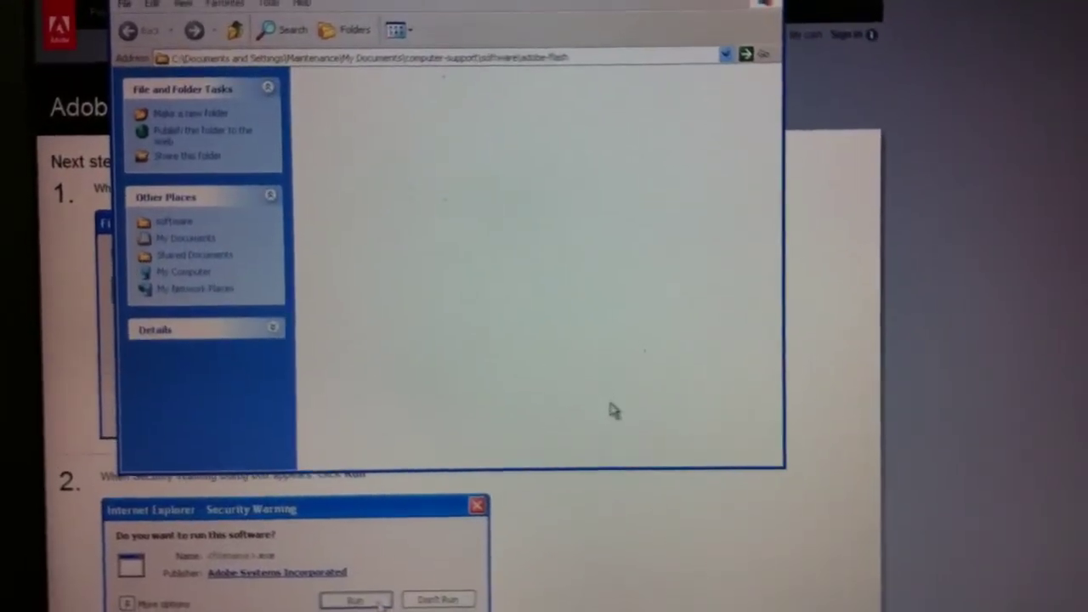
- Launch the Flash Player 11 installation and let it reach Installation Complete
left_click(356, 599)
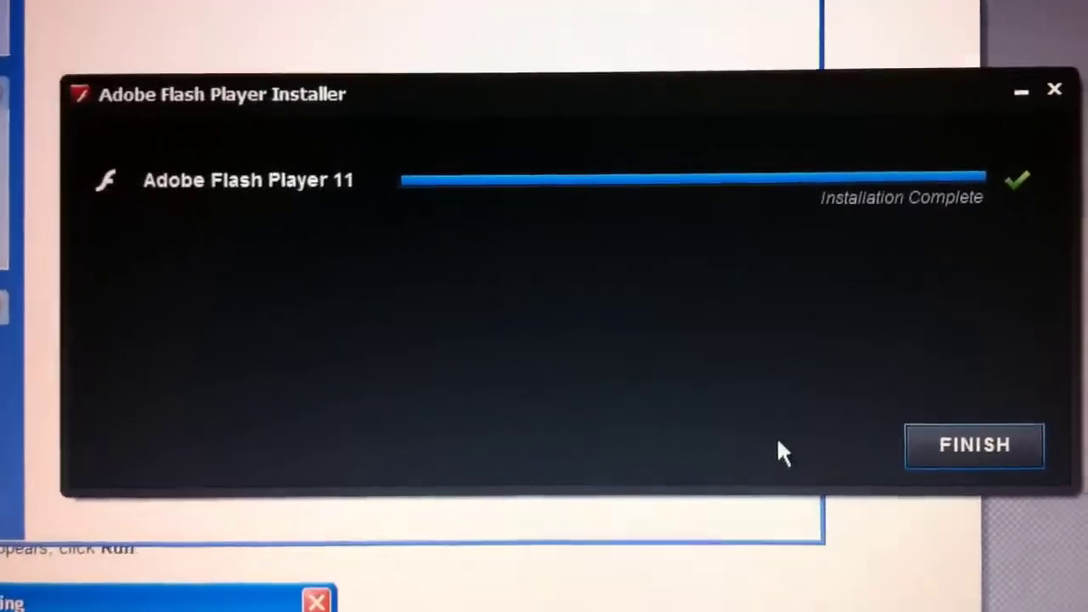
- Finish the installer so Adobe's page confirms Installation successful
left_click(973, 445)
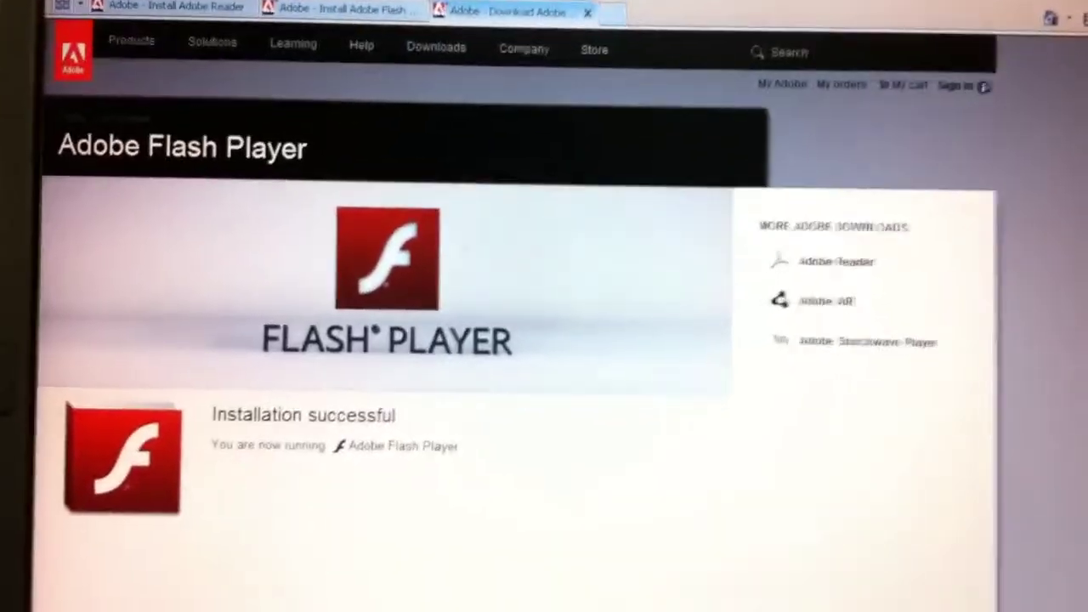